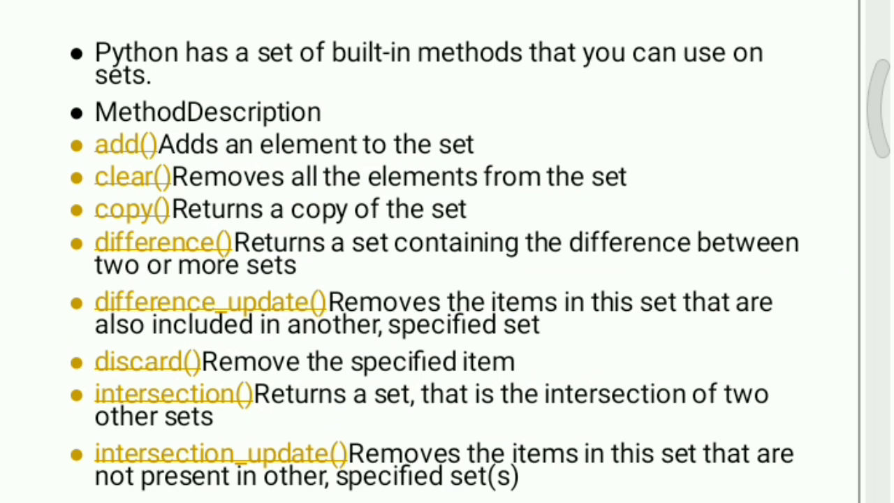
scroll(down, 3)
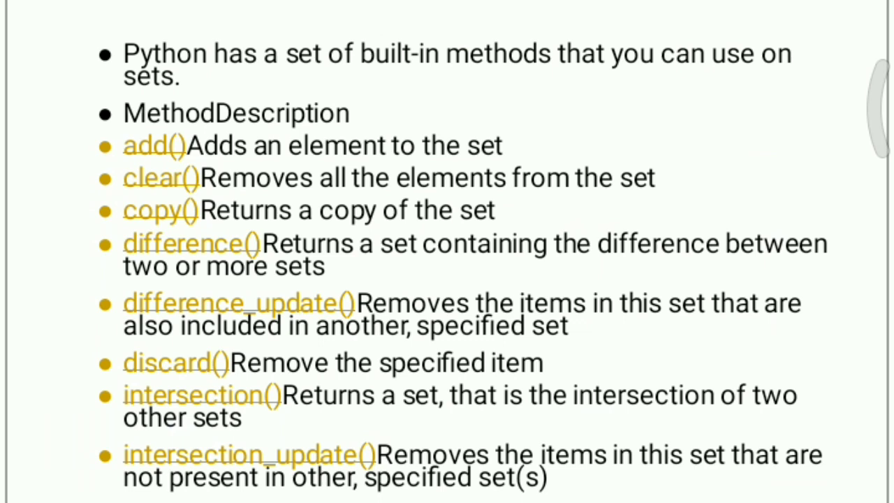
scroll(down, 3)
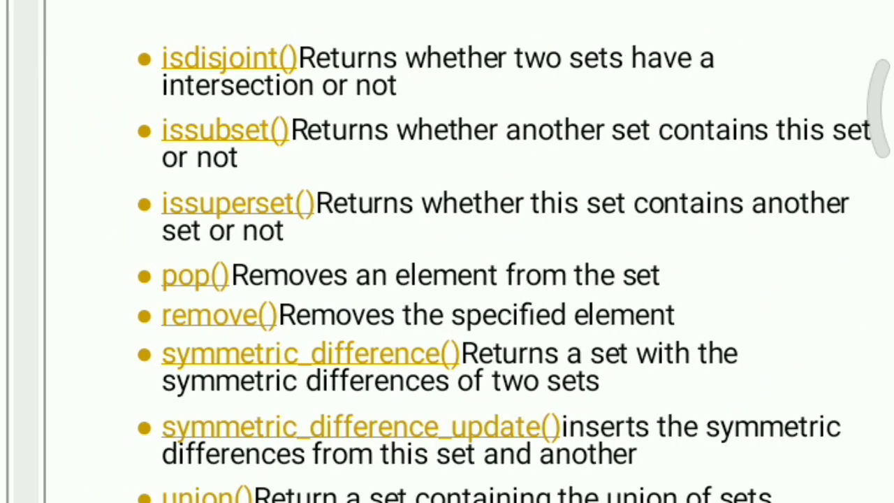
scroll(up, 3)
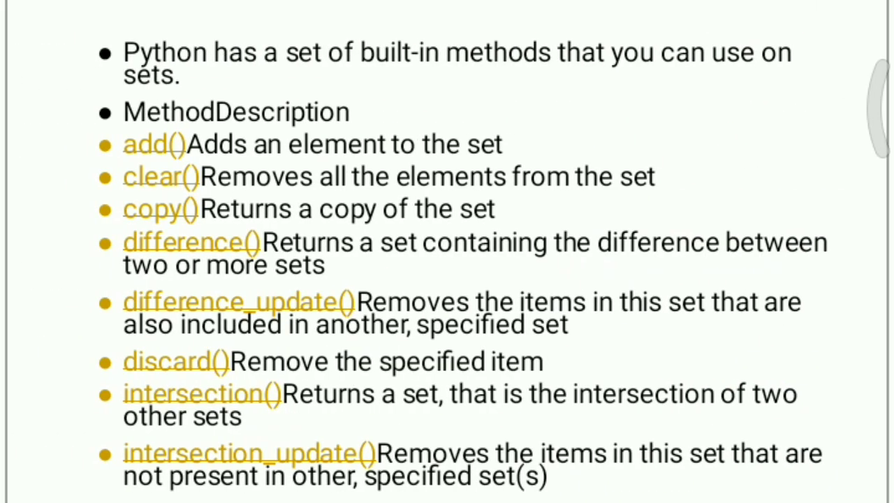